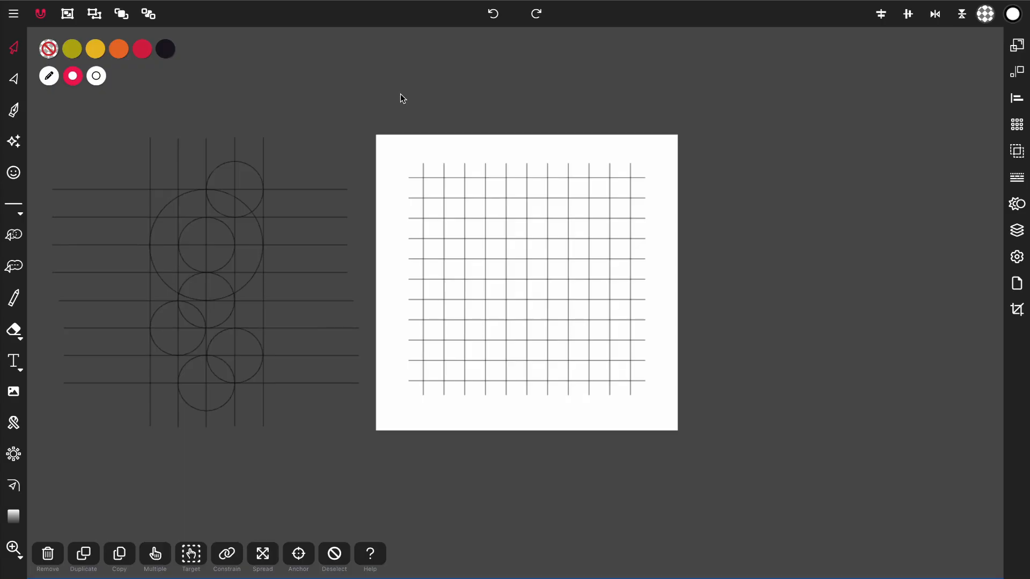
pyautogui.moveTo(369, 122)
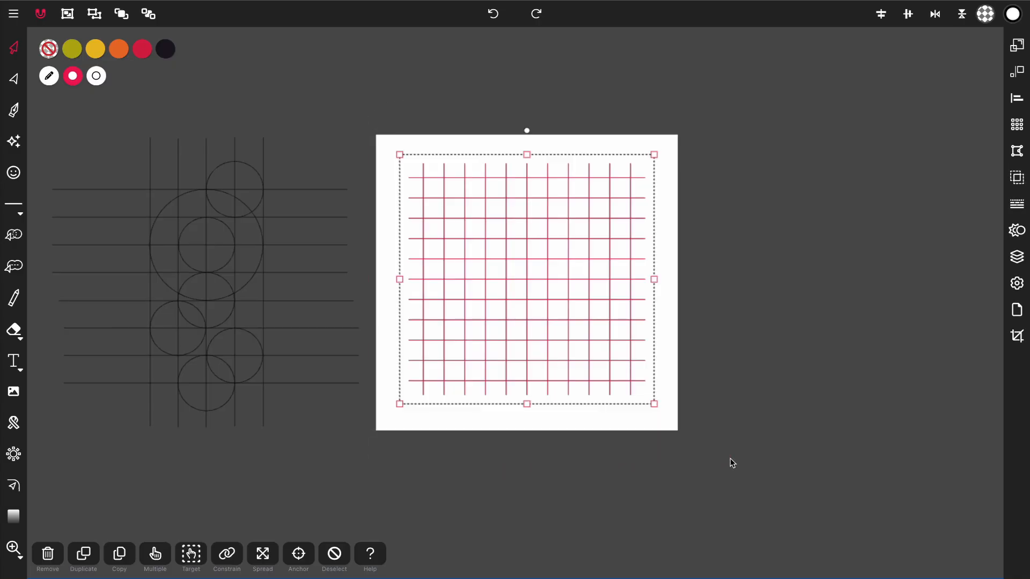
pyautogui.moveTo(532, 302)
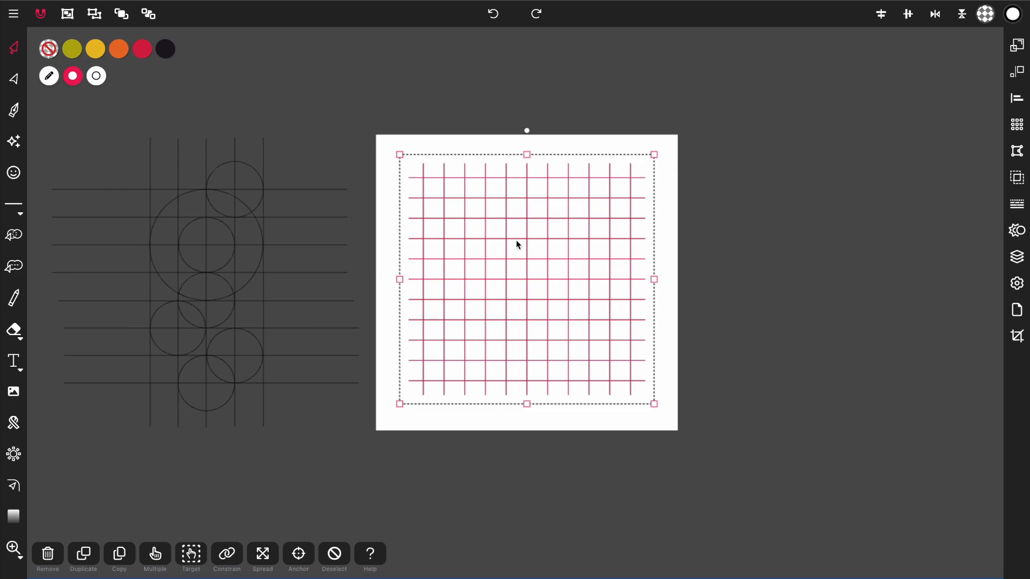
pyautogui.moveTo(691, 290)
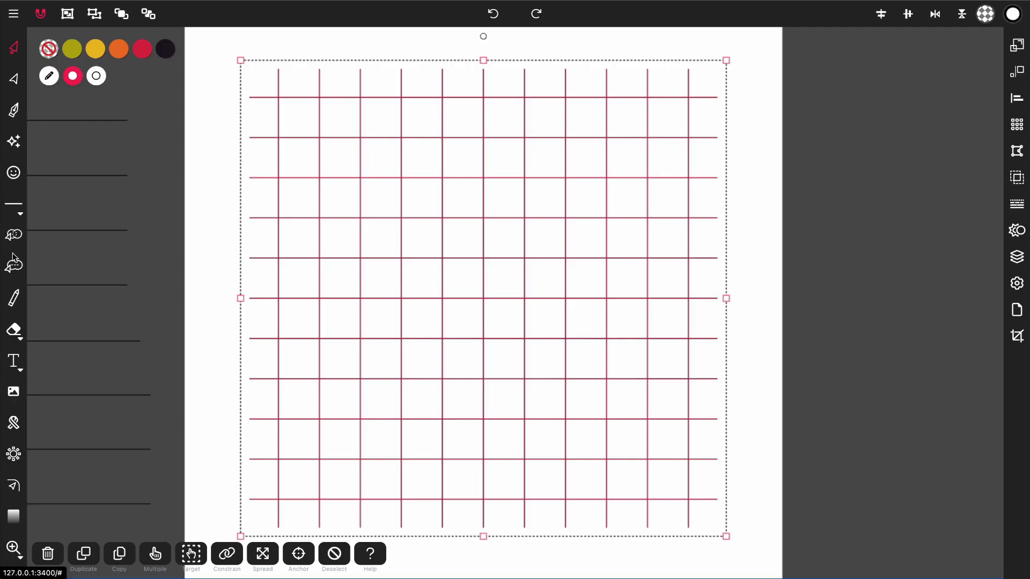
# Step: Trial-merge a hook-shaped run of grid cells with Shape Builder
pyautogui.click(13, 267)
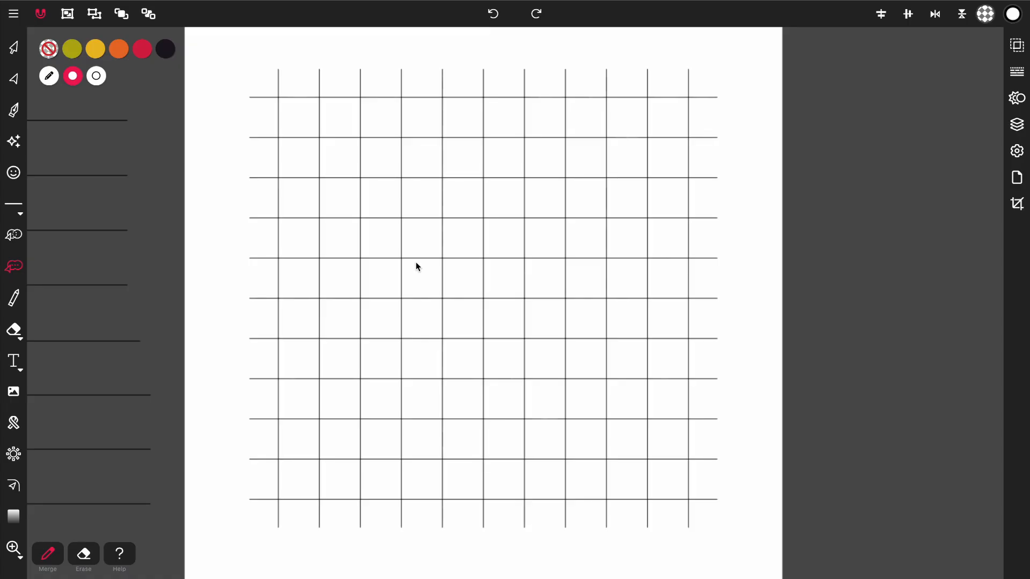
pyautogui.moveTo(440, 245)
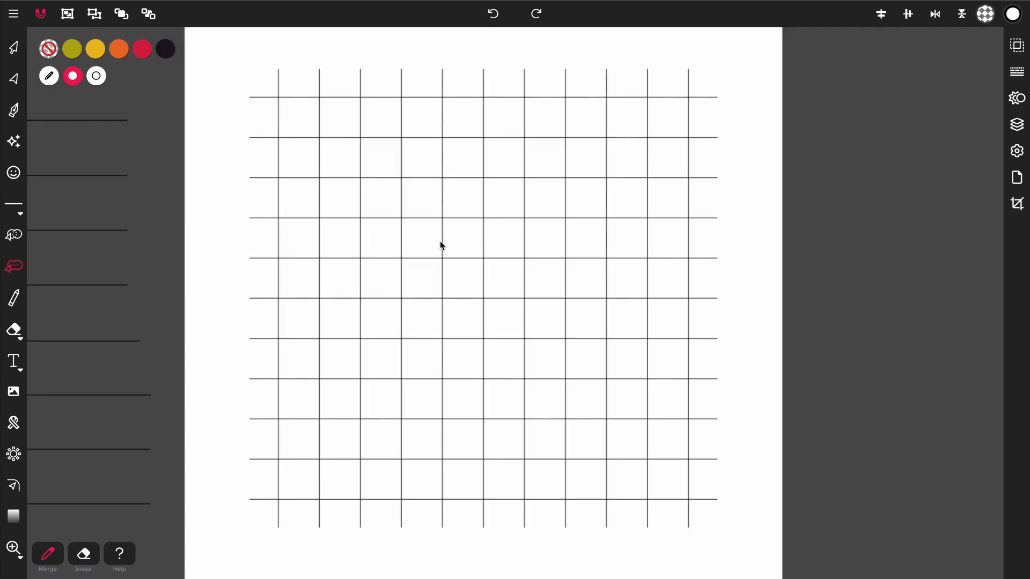
pyautogui.moveTo(494, 170)
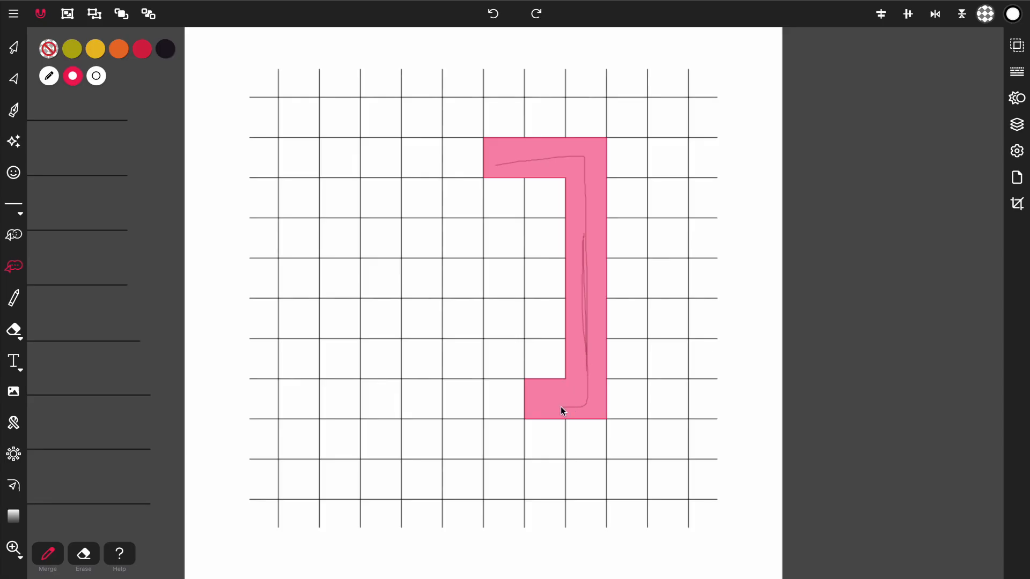
pyautogui.moveTo(565, 407); pyautogui.dragTo(342, 368)
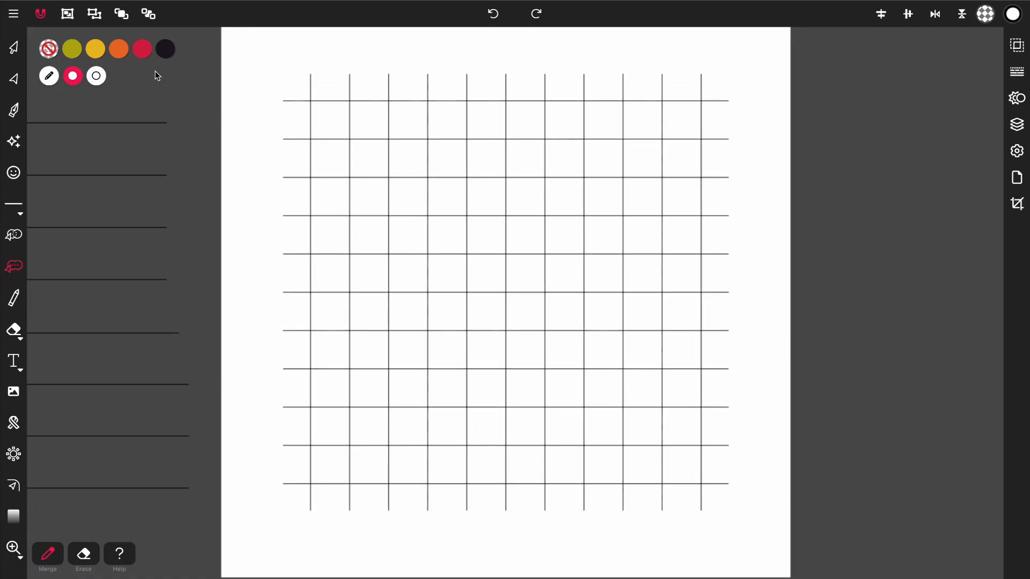
# Step: Merge grid cells along all four sides into an orange square frame
pyautogui.click(118, 49)
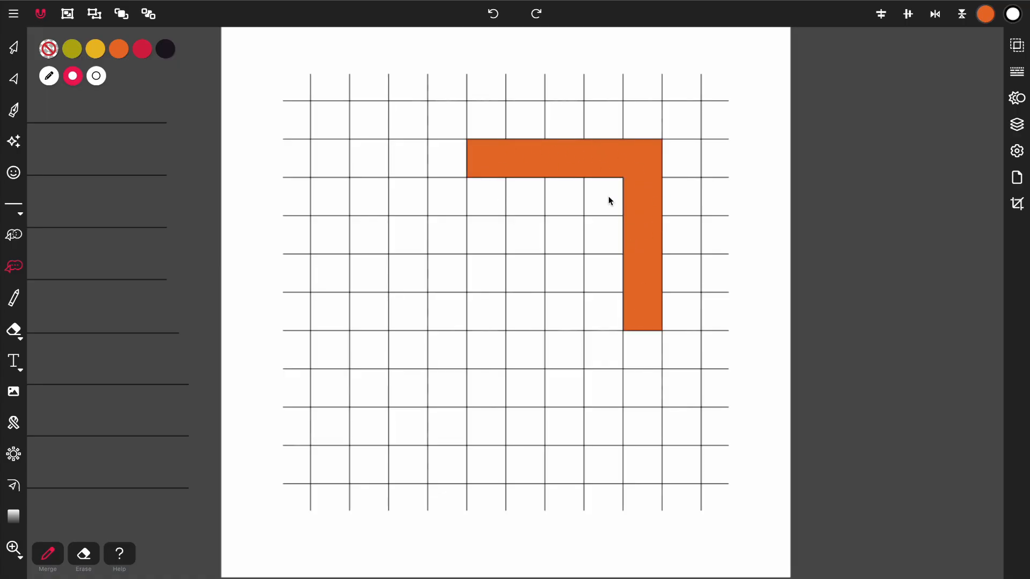
pyautogui.moveTo(650, 269)
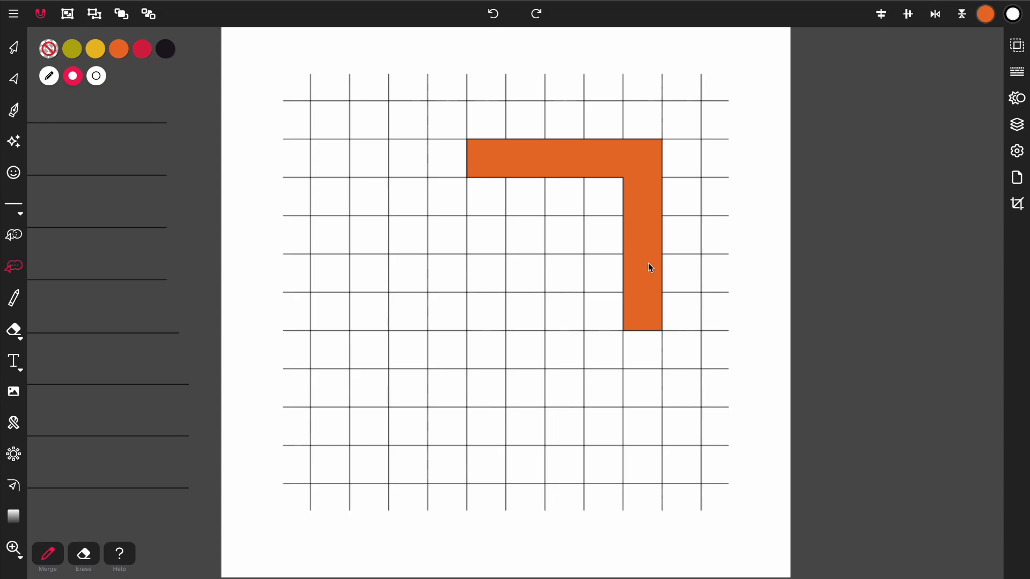
pyautogui.click(142, 49)
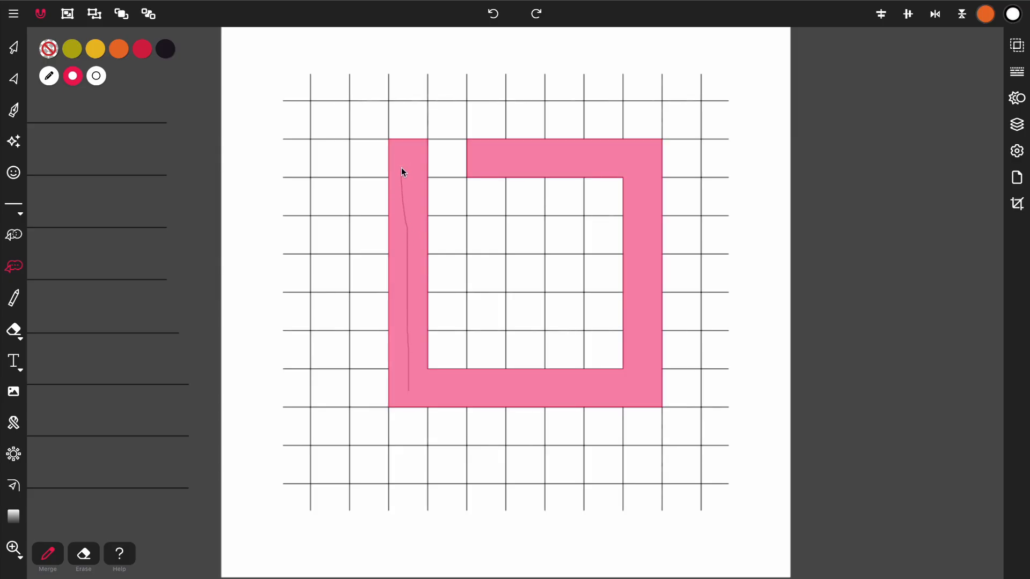
pyautogui.click(118, 49)
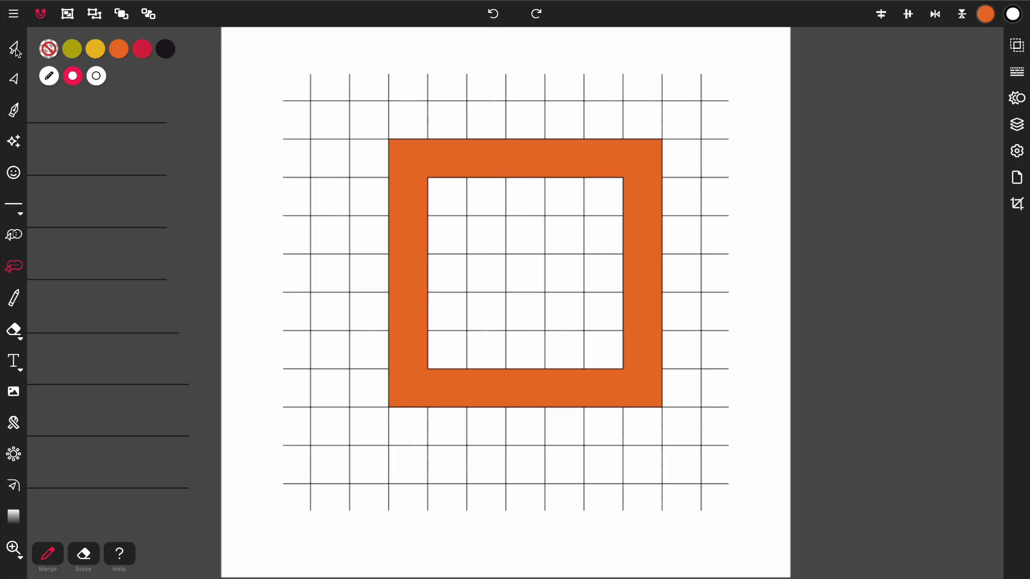
pyautogui.moveTo(526, 162)
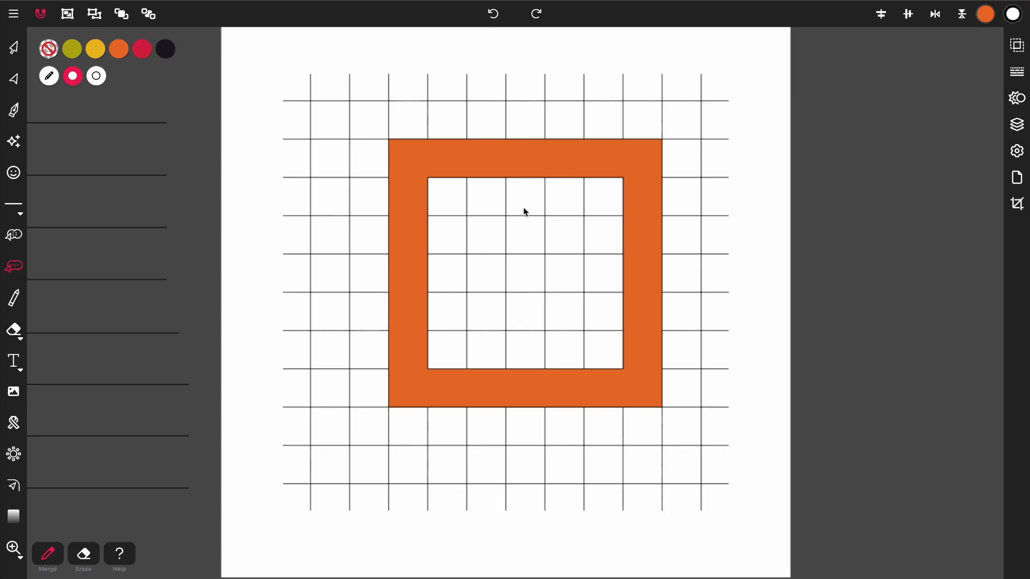
pyautogui.moveTo(509, 240)
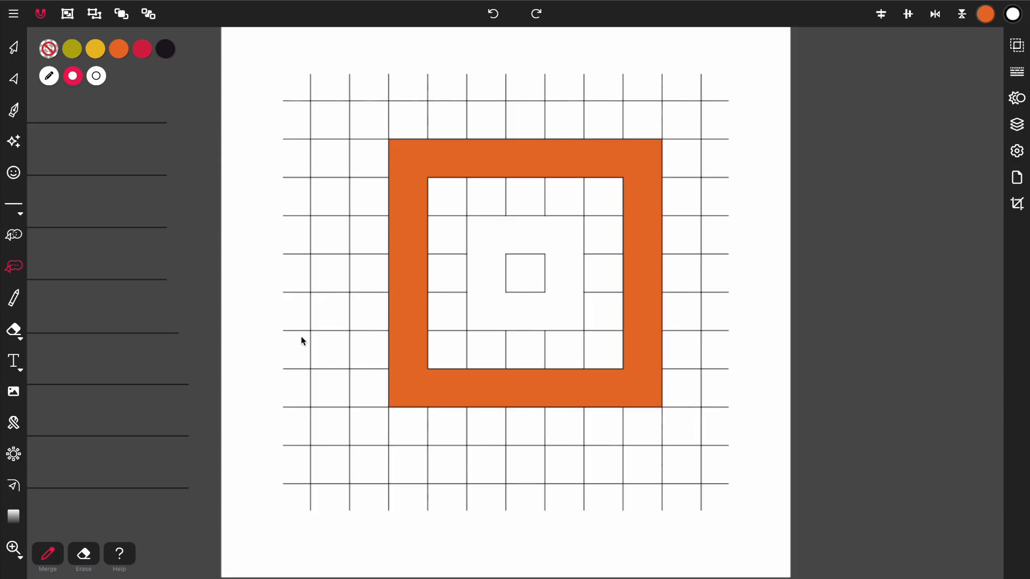
pyautogui.moveTo(406, 206)
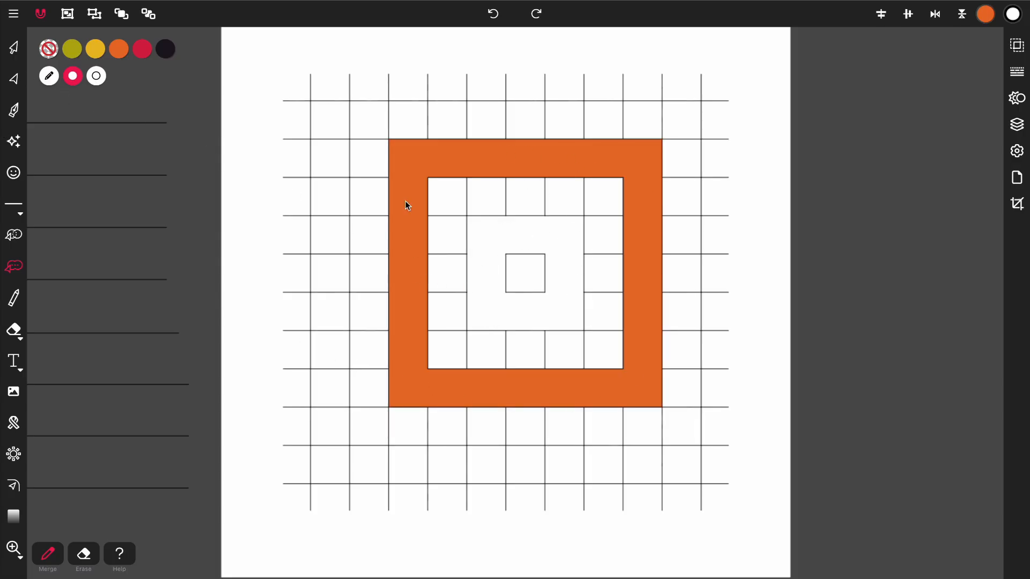
pyautogui.moveTo(486, 380)
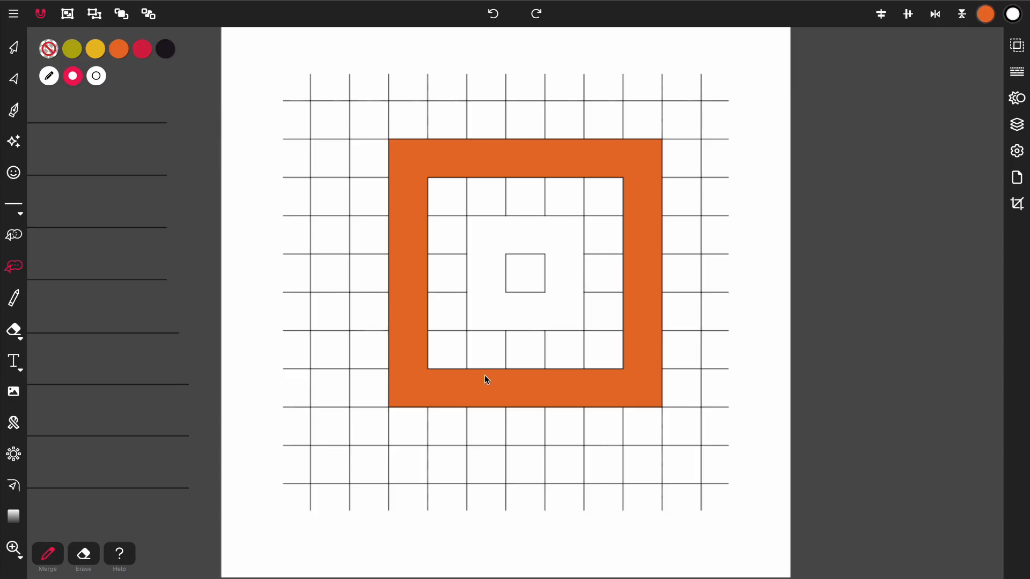
pyautogui.moveTo(402, 304)
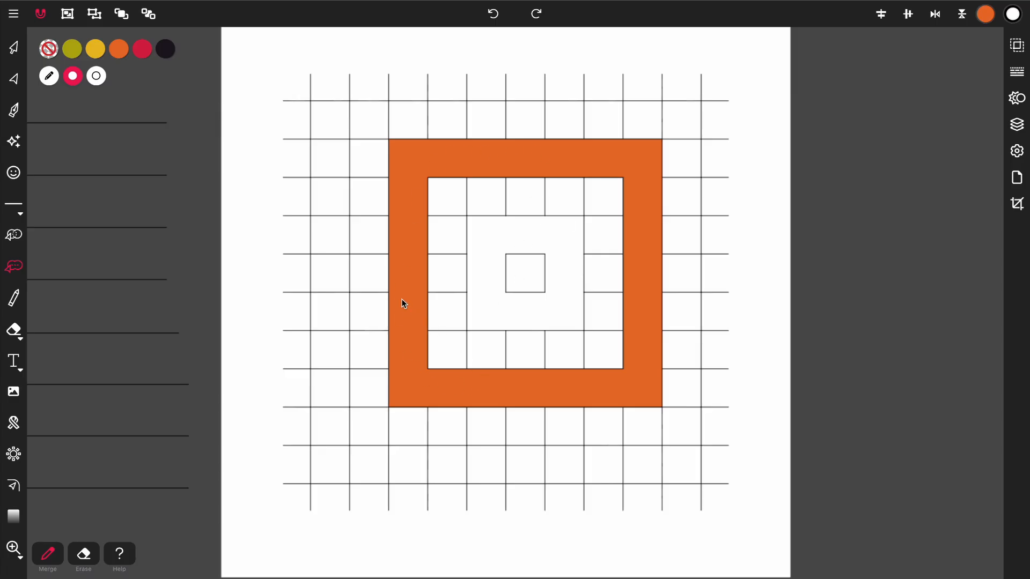
pyautogui.moveTo(343, 181)
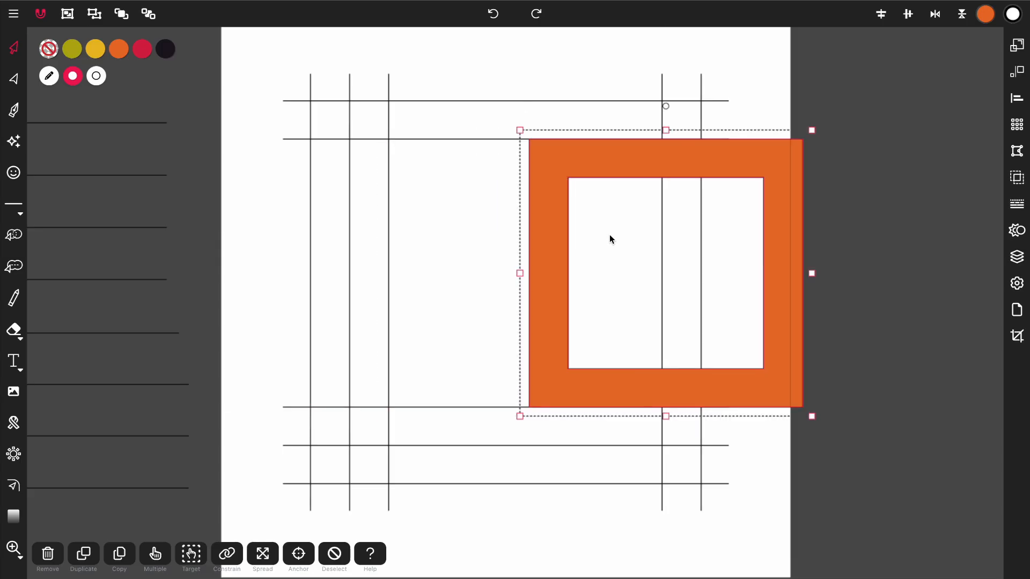
pyautogui.moveTo(492, 12)
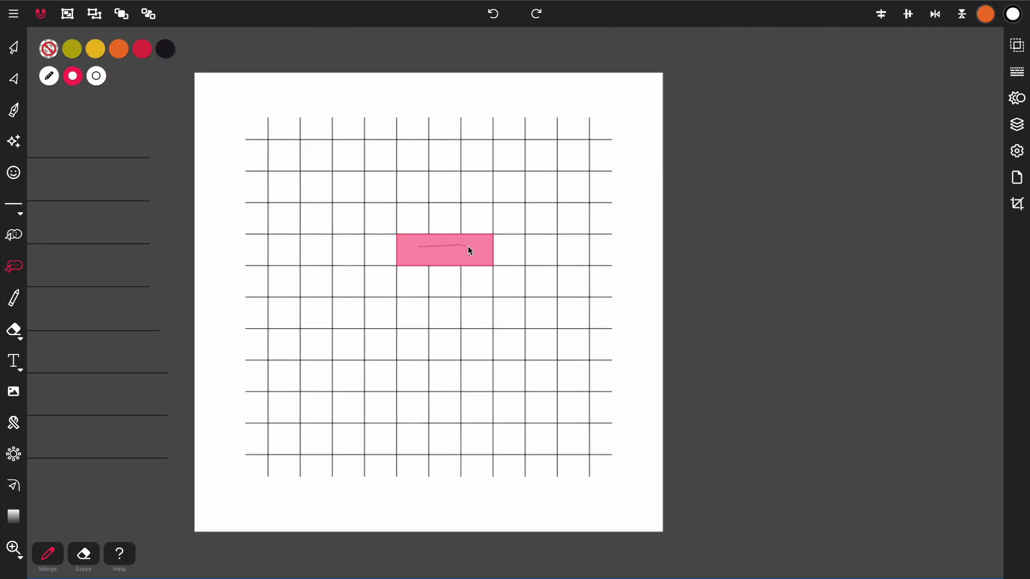
# Step: Merge a small orange ring around the centre cell and a larger enclosing ring
pyautogui.moveTo(470, 250); pyautogui.dragTo(413, 258)
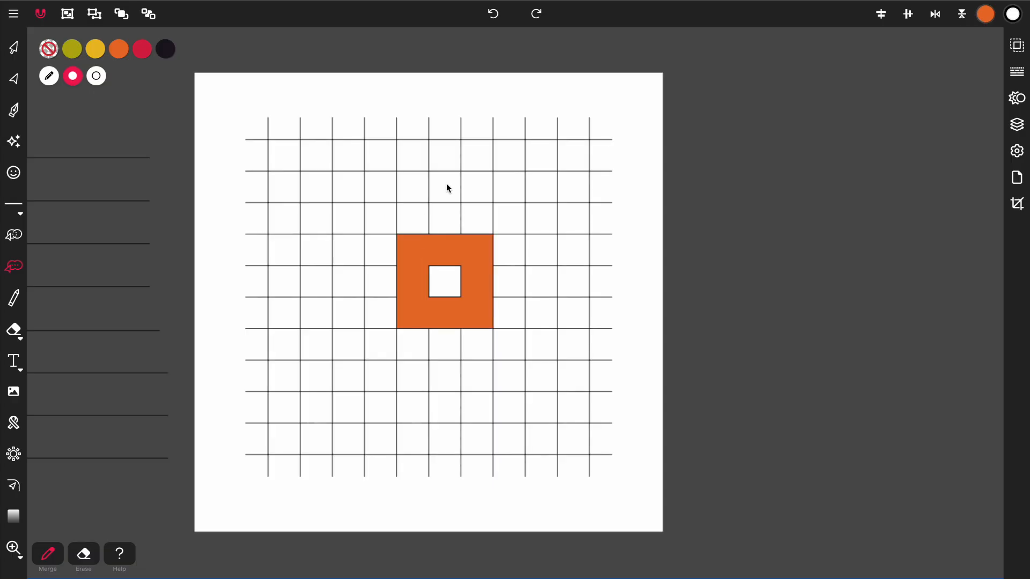
pyautogui.moveTo(447, 190); pyautogui.dragTo(538, 364)
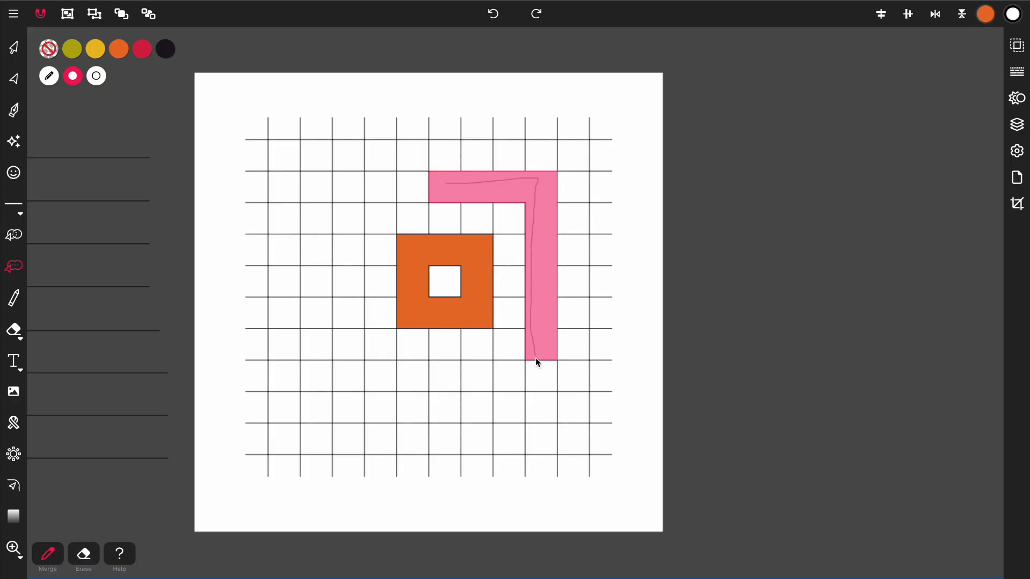
pyautogui.moveTo(539, 361); pyautogui.dragTo(354, 345)
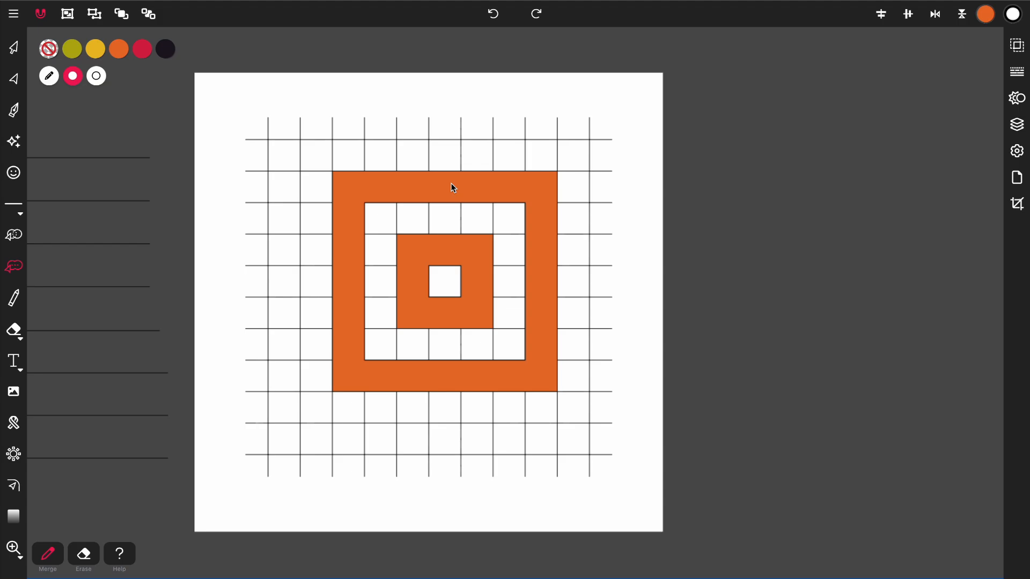
pyautogui.moveTo(39, 72)
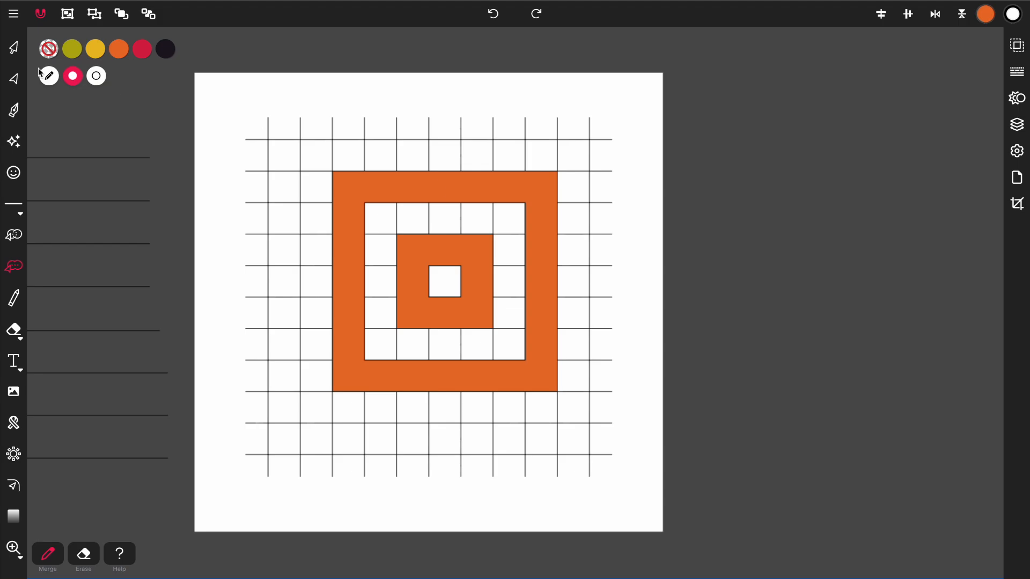
# Step: Drag both orange rings right of the page, then switch to the circle grid
pyautogui.click(444, 279)
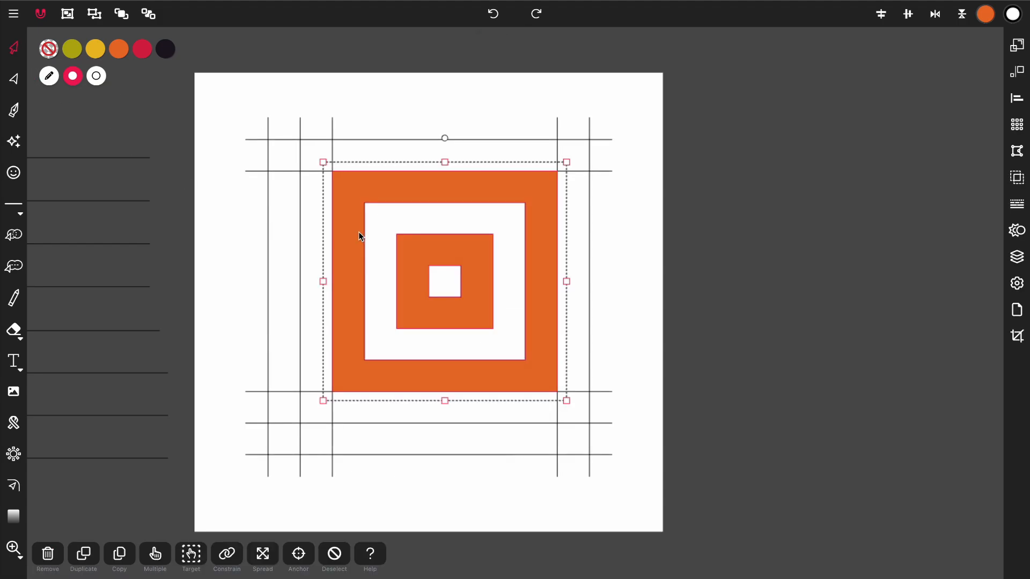
pyautogui.moveTo(444, 281); pyautogui.dragTo(684, 287)
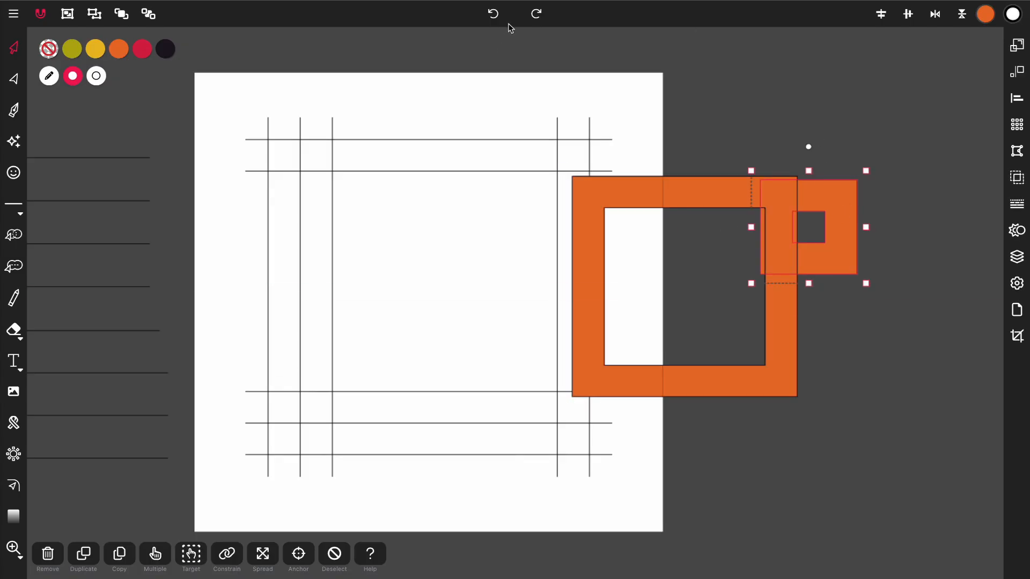
pyautogui.click(47, 554)
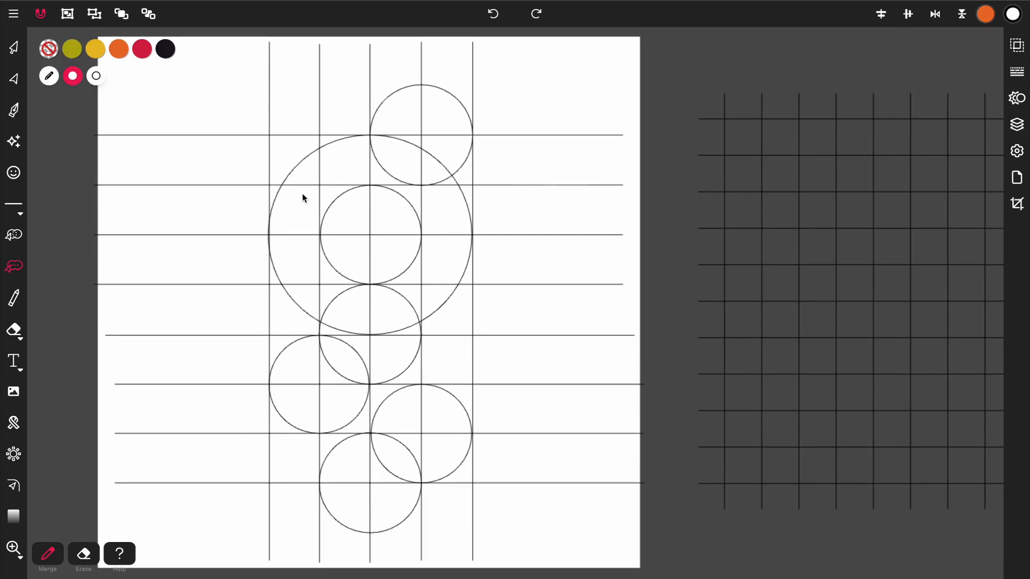
pyautogui.moveTo(319, 196)
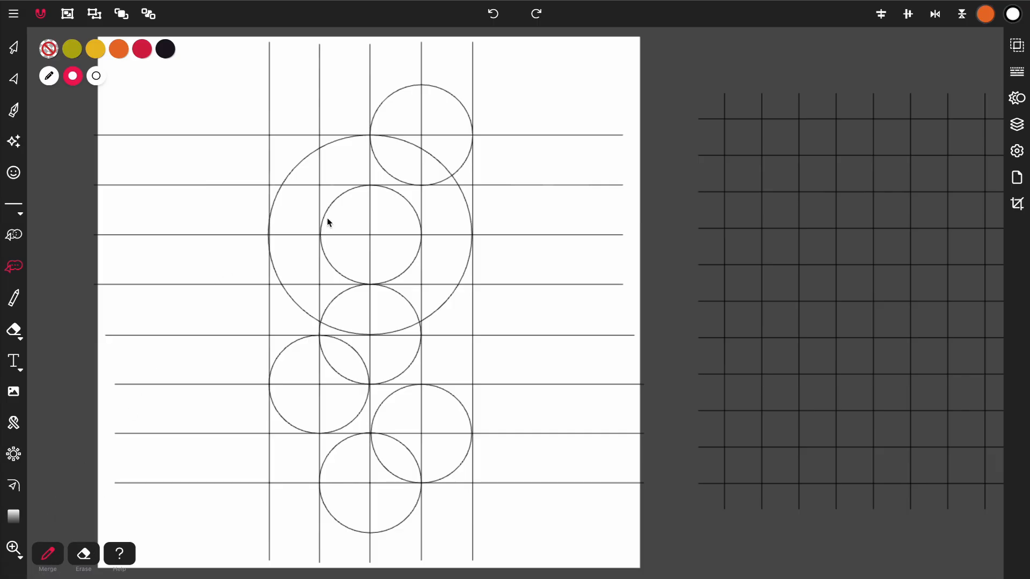
pyautogui.moveTo(193, 375)
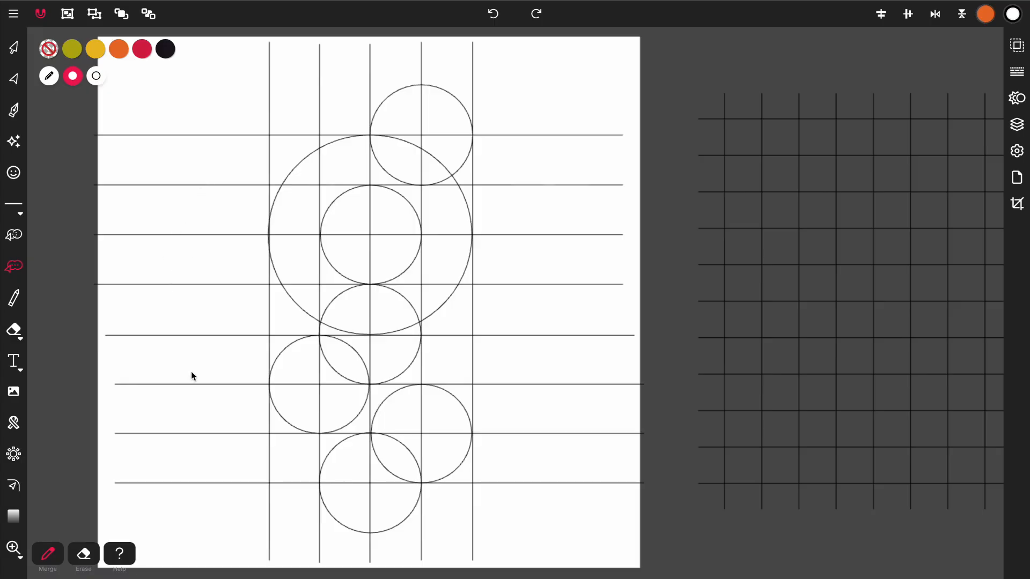
pyautogui.moveTo(193, 131)
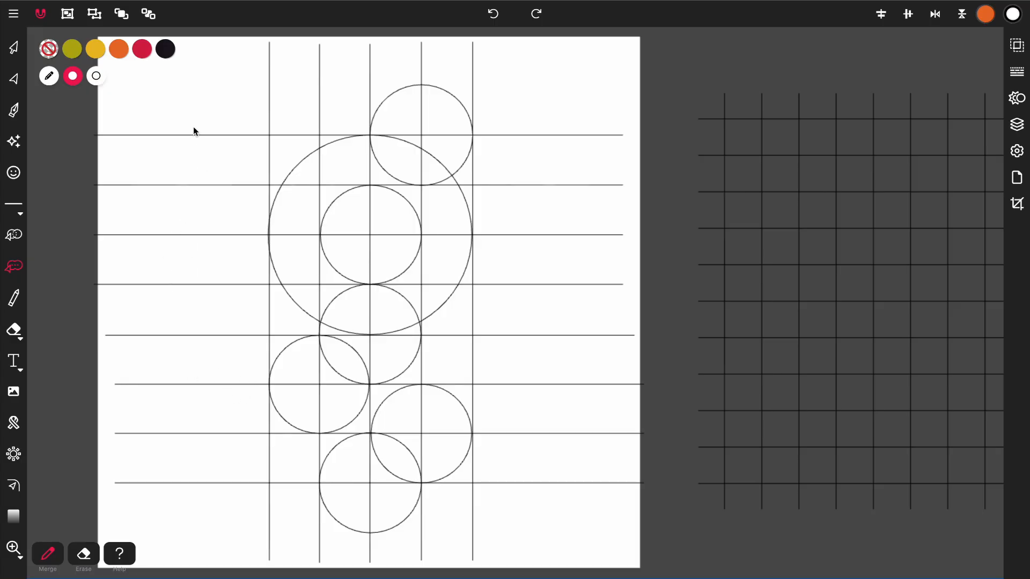
# Step: Erase the overhanging horizontal line ends left of the leftmost vertical line
pyautogui.moveTo(193, 128); pyautogui.dragTo(185, 417)
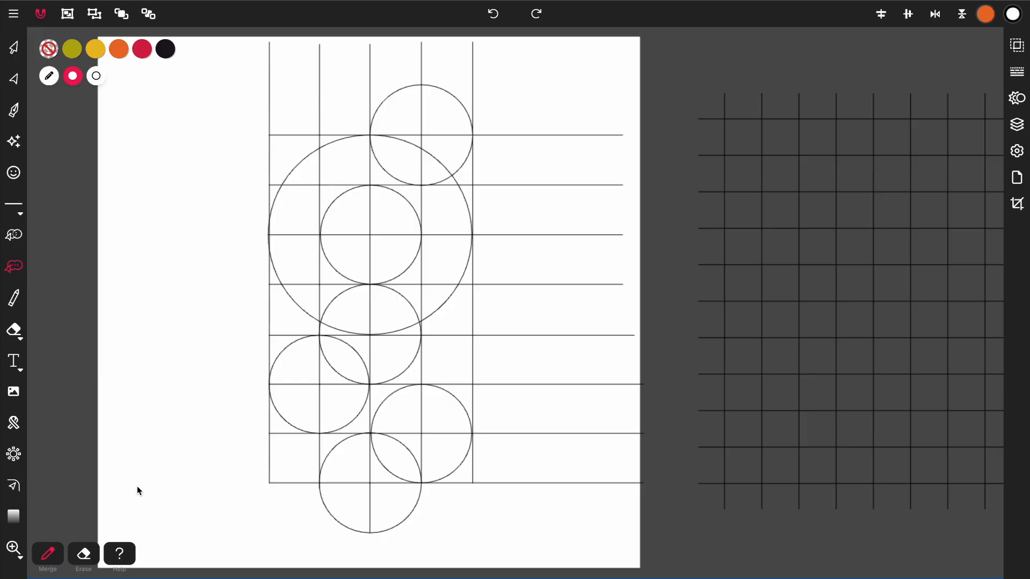
pyautogui.moveTo(412, 196)
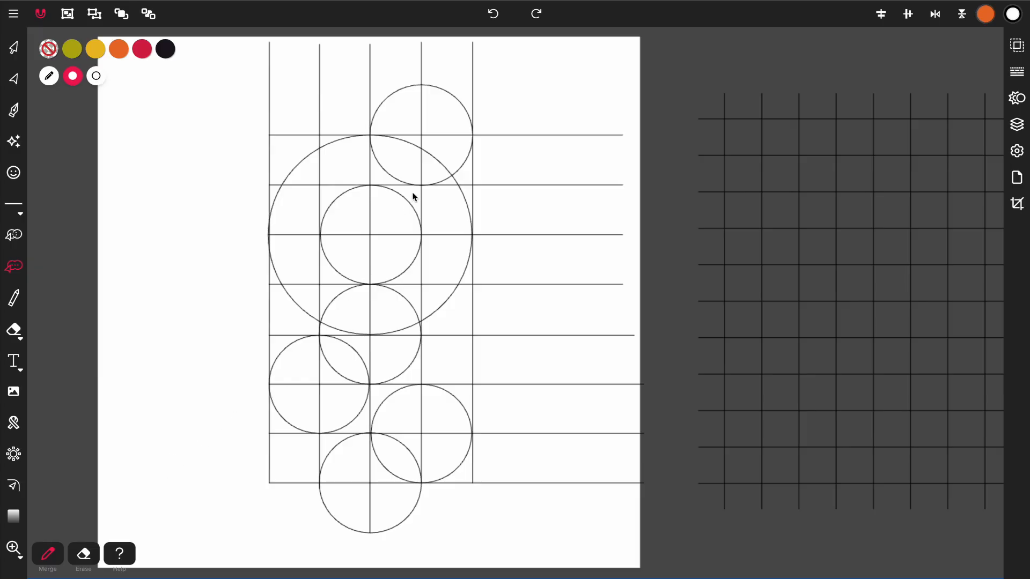
pyautogui.moveTo(440, 158)
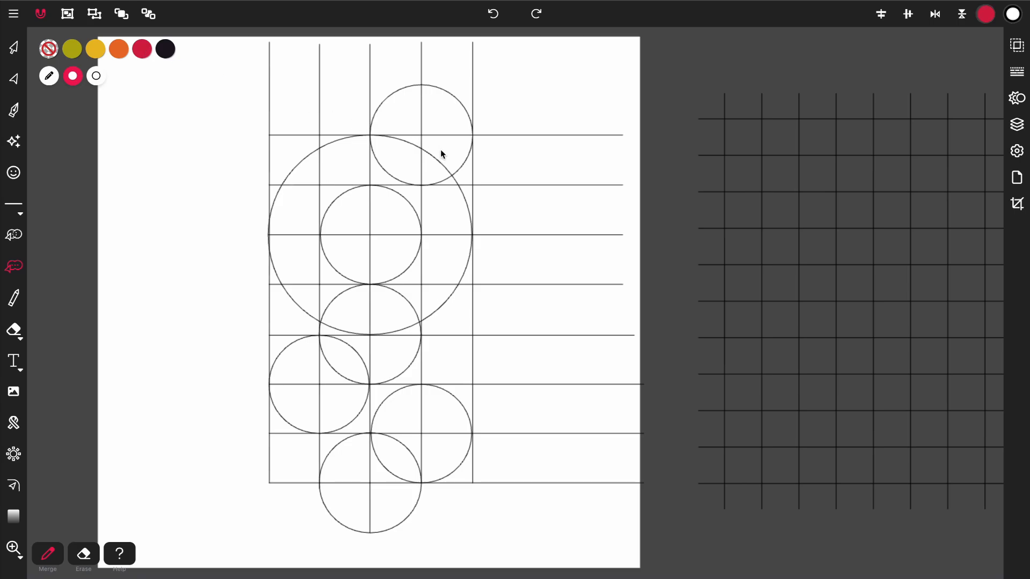
# Step: Merge the top band and most large-circle regions into one red shape
pyautogui.moveTo(345, 155); pyautogui.dragTo(470, 154)
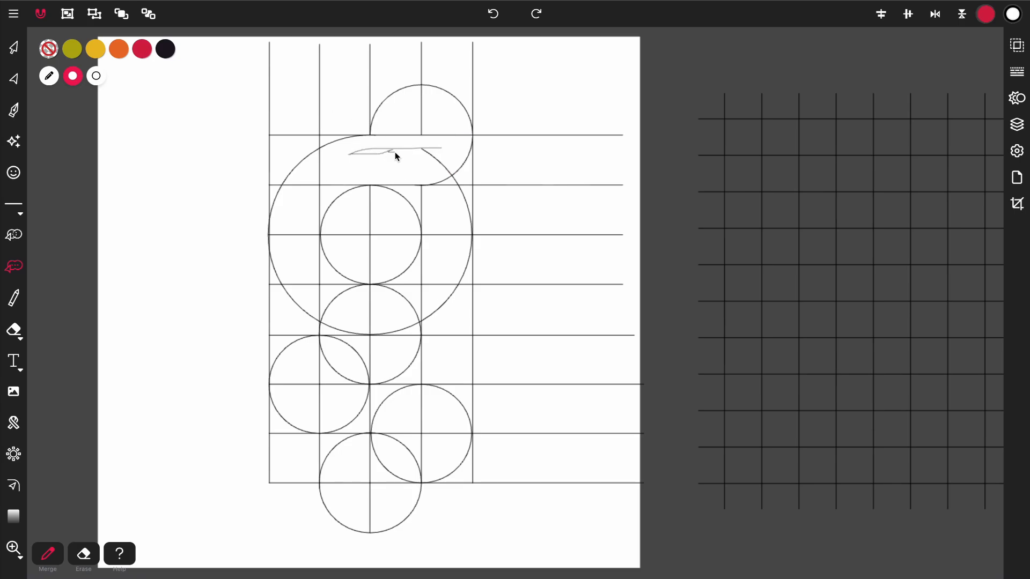
pyautogui.moveTo(368, 156); pyautogui.dragTo(410, 161)
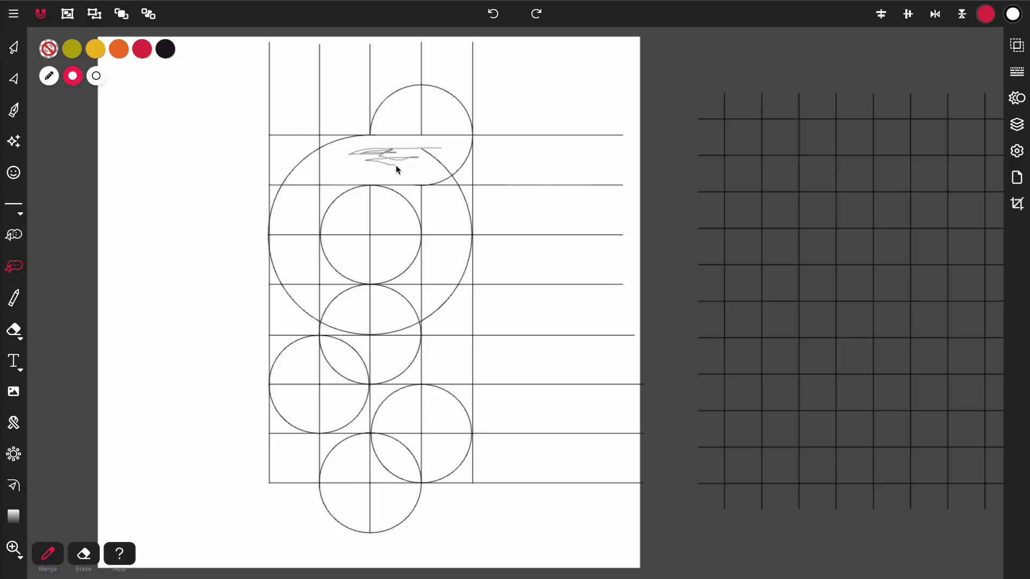
pyautogui.moveTo(422, 166)
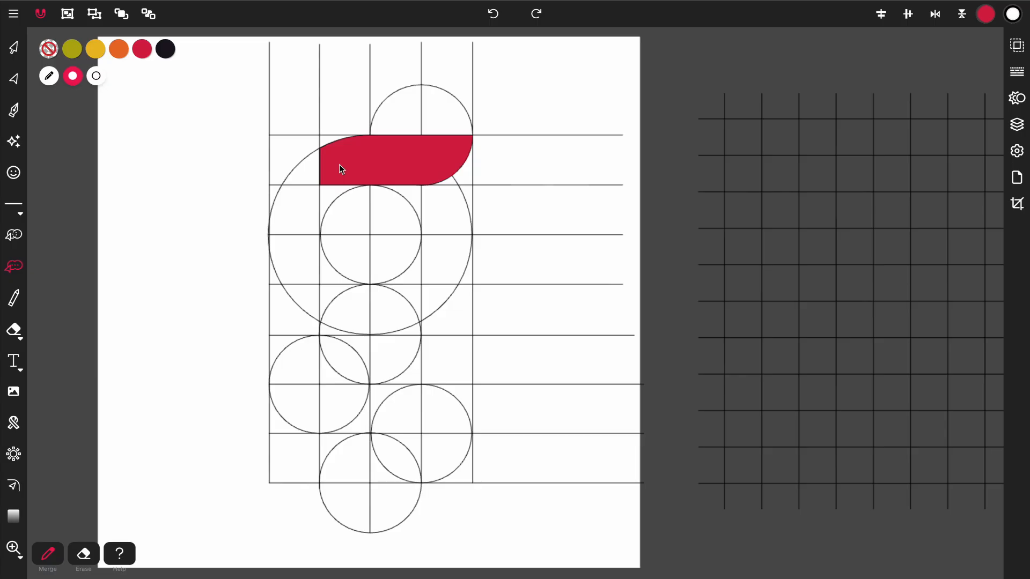
pyautogui.moveTo(349, 172)
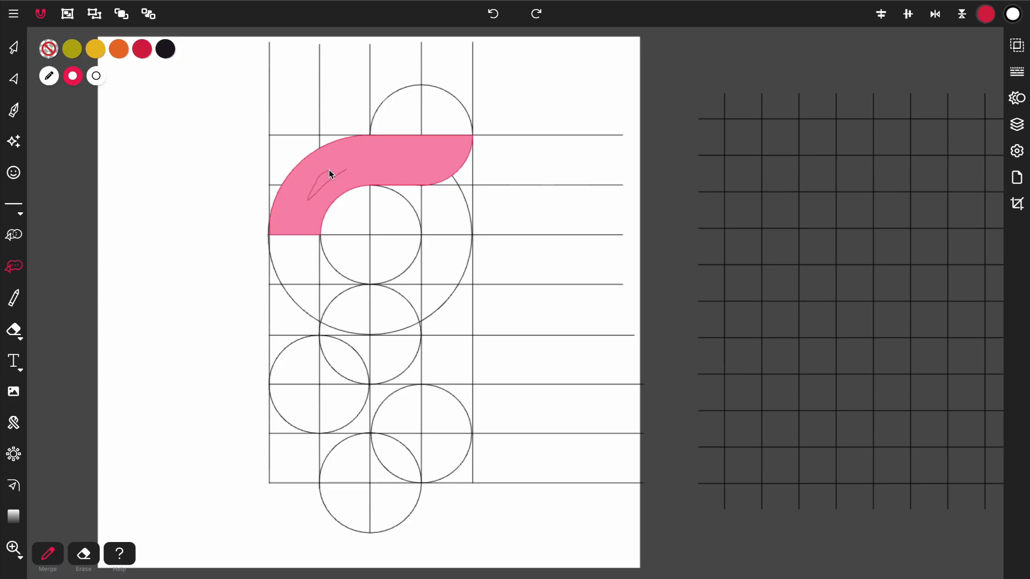
pyautogui.moveTo(328, 174); pyautogui.dragTo(325, 292)
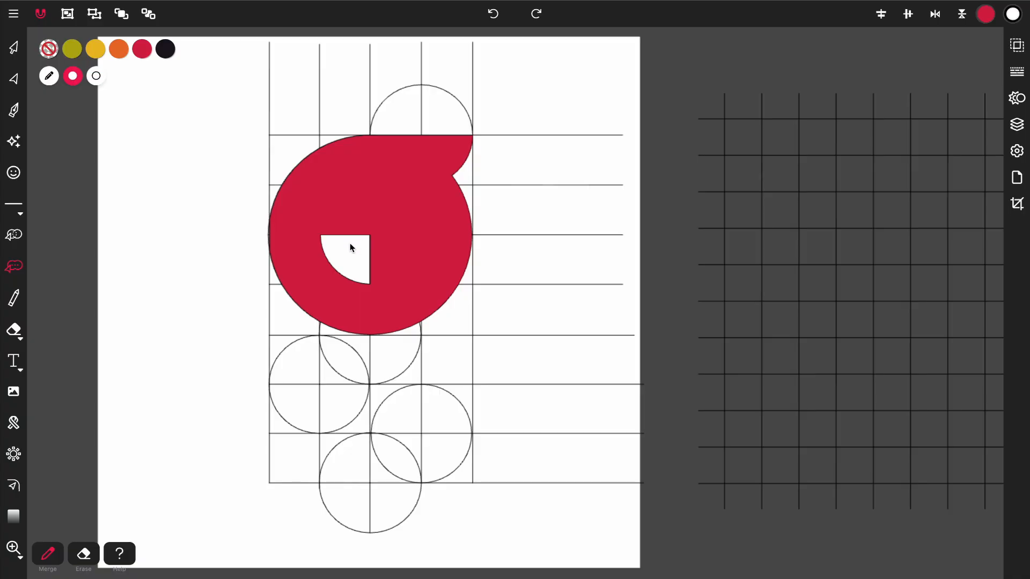
pyautogui.moveTo(341, 255)
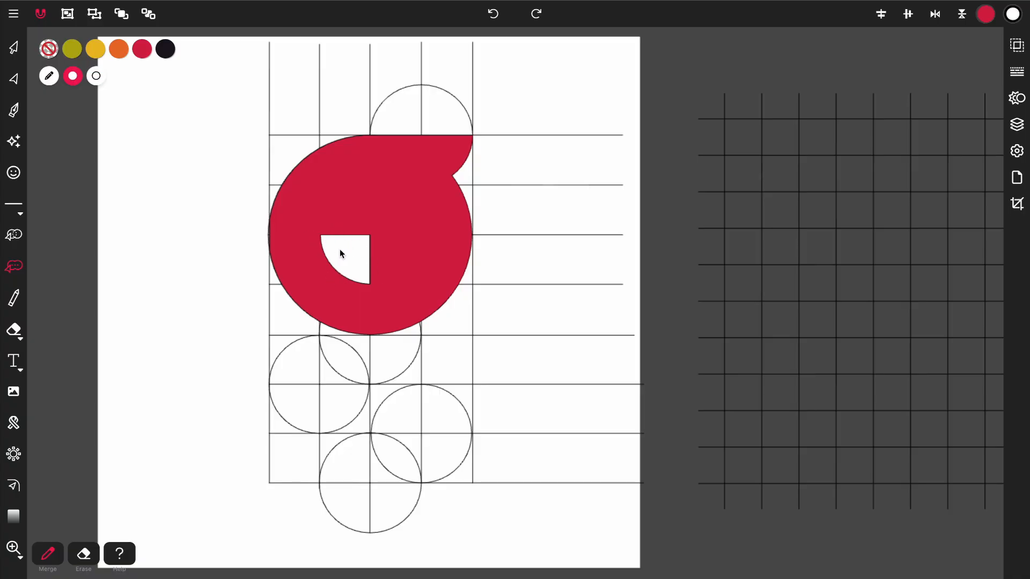
# Step: Undo twice, keeping only the red top band with its rounded end
pyautogui.click(493, 13)
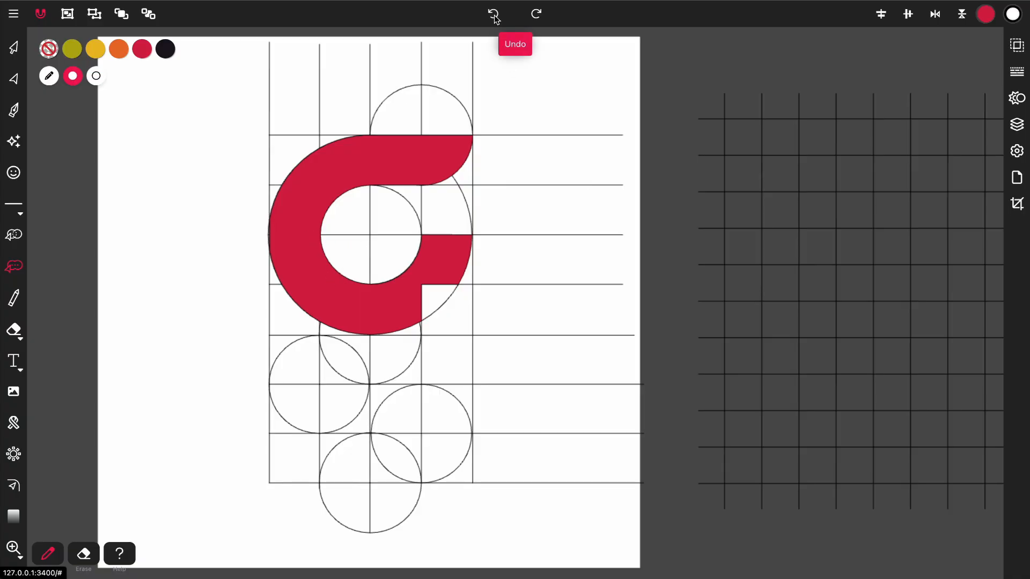
pyautogui.click(494, 13)
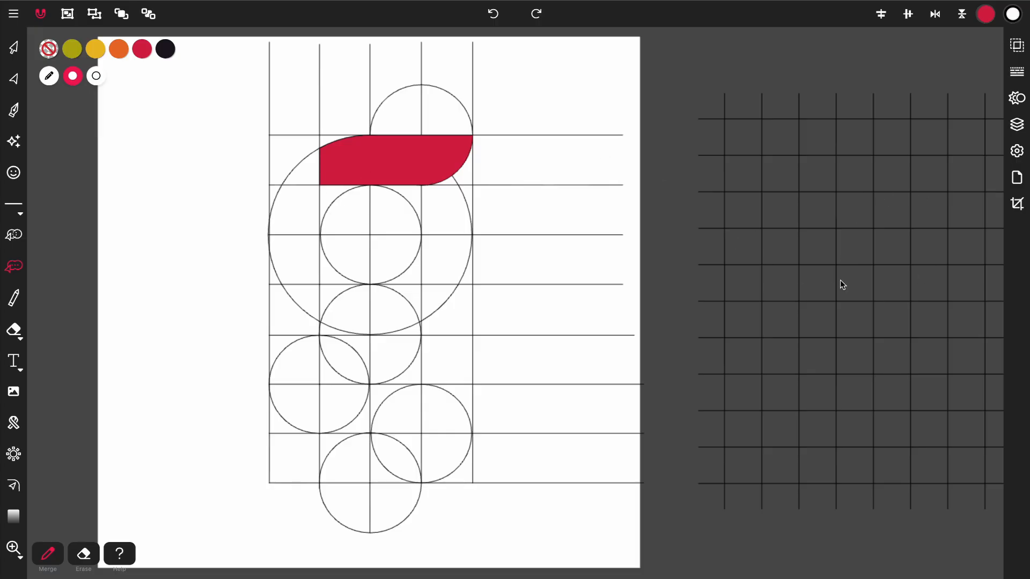
pyautogui.moveTo(655, 263)
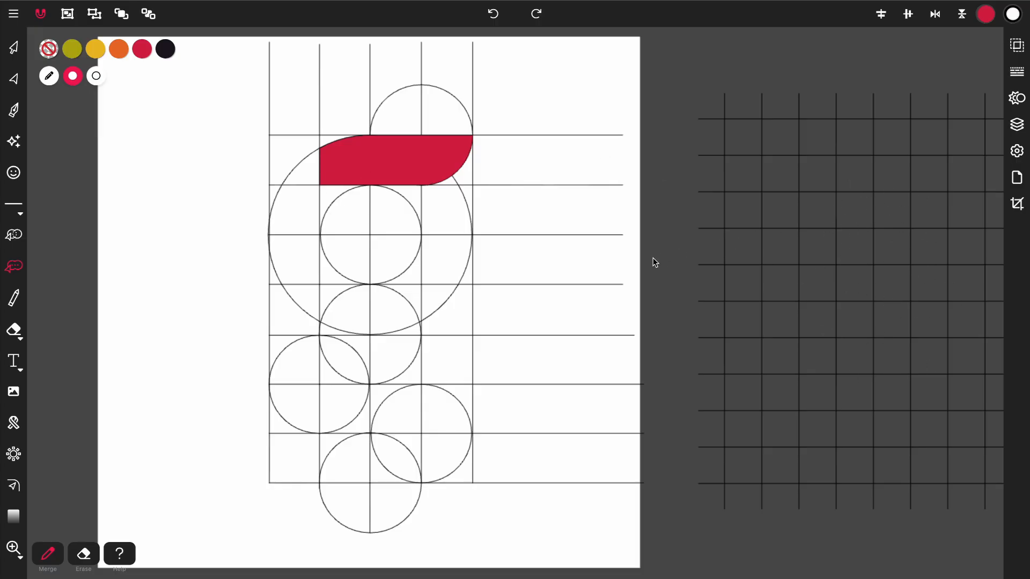
pyautogui.moveTo(376, 208)
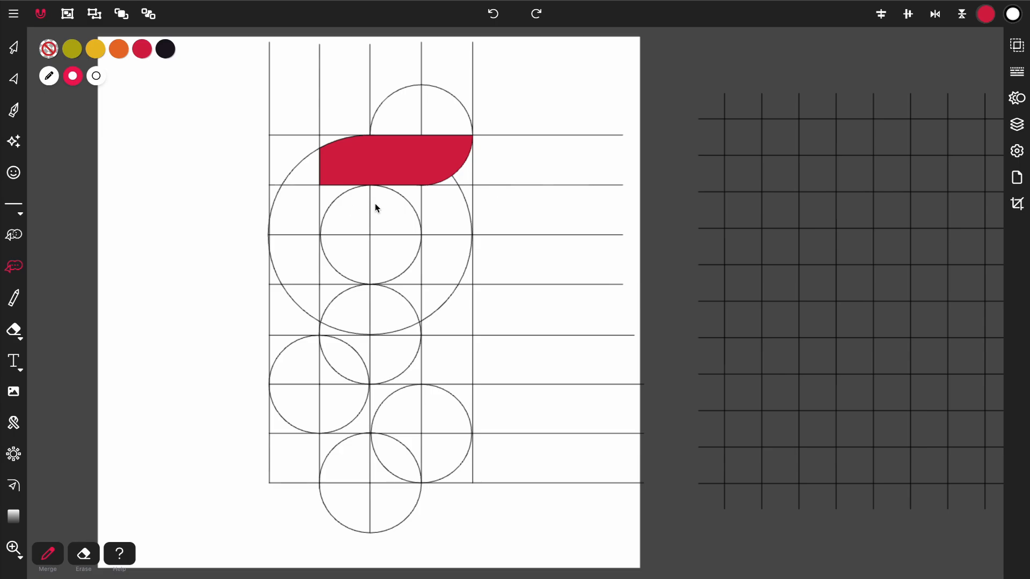
pyautogui.moveTo(358, 213)
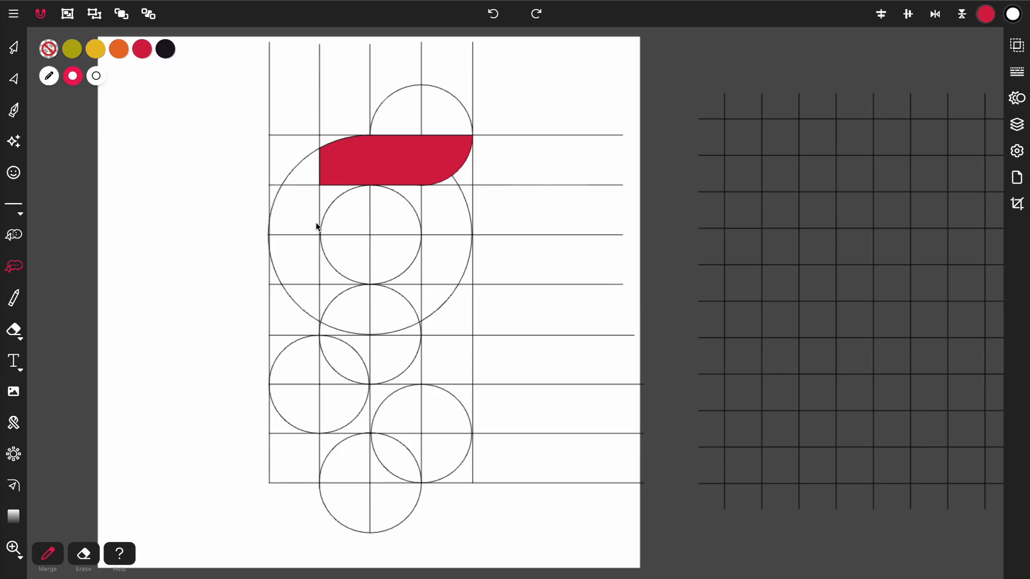
pyautogui.moveTo(386, 188)
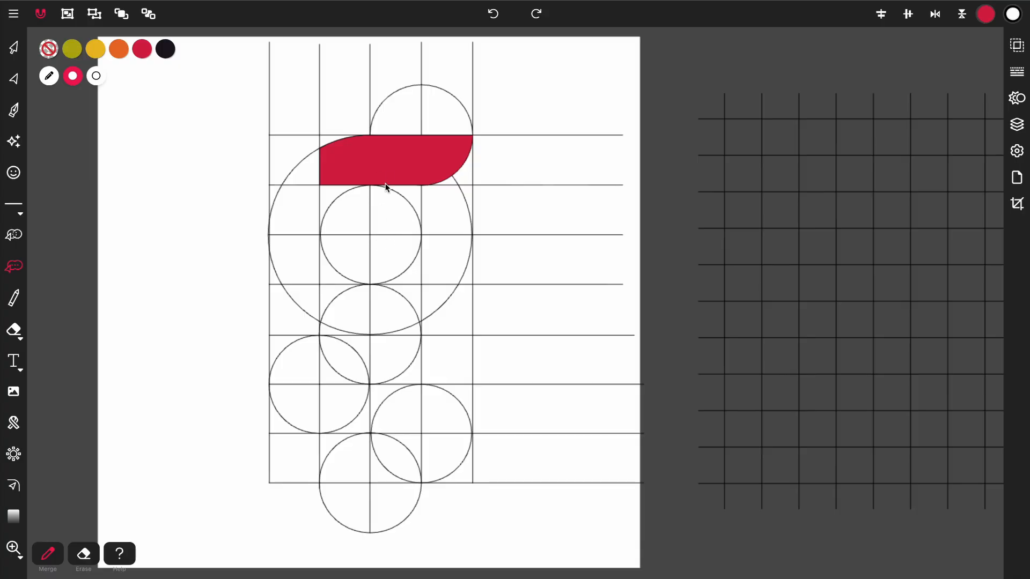
pyautogui.moveTo(428, 203)
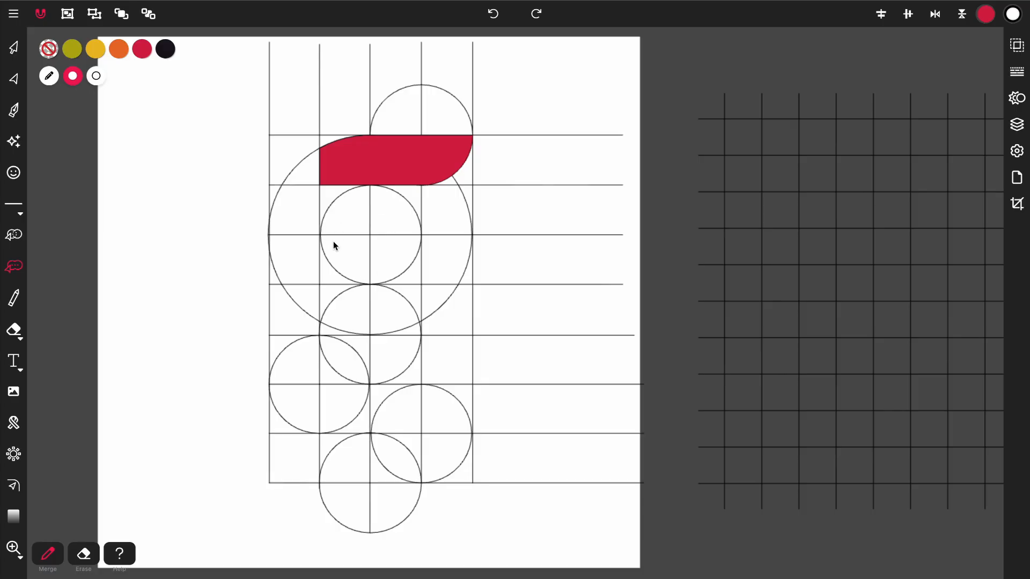
pyautogui.moveTo(322, 276)
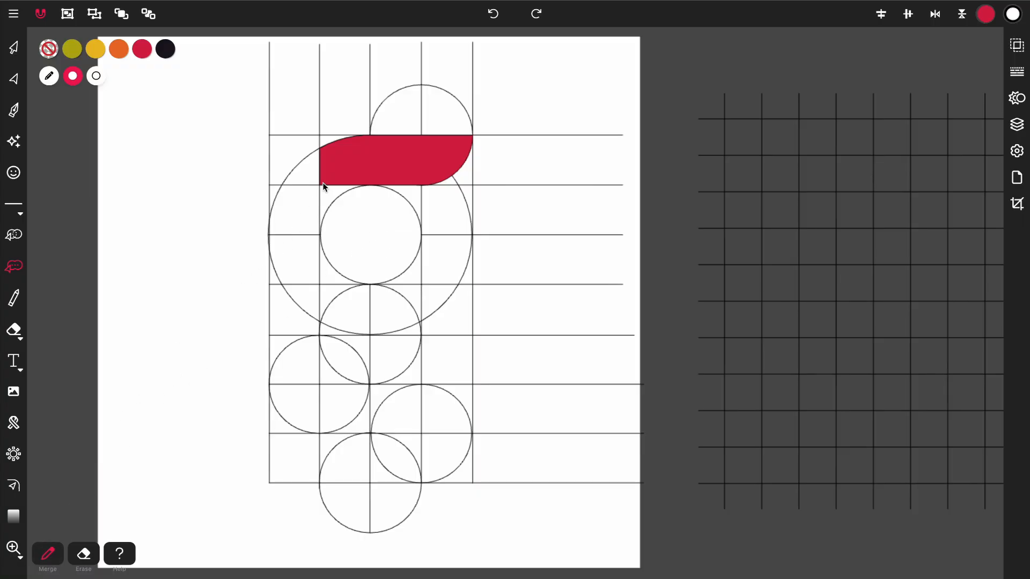
# Step: Merge the regions between large and inner circles into a red ring
pyautogui.moveTo(322, 187); pyautogui.dragTo(299, 269)
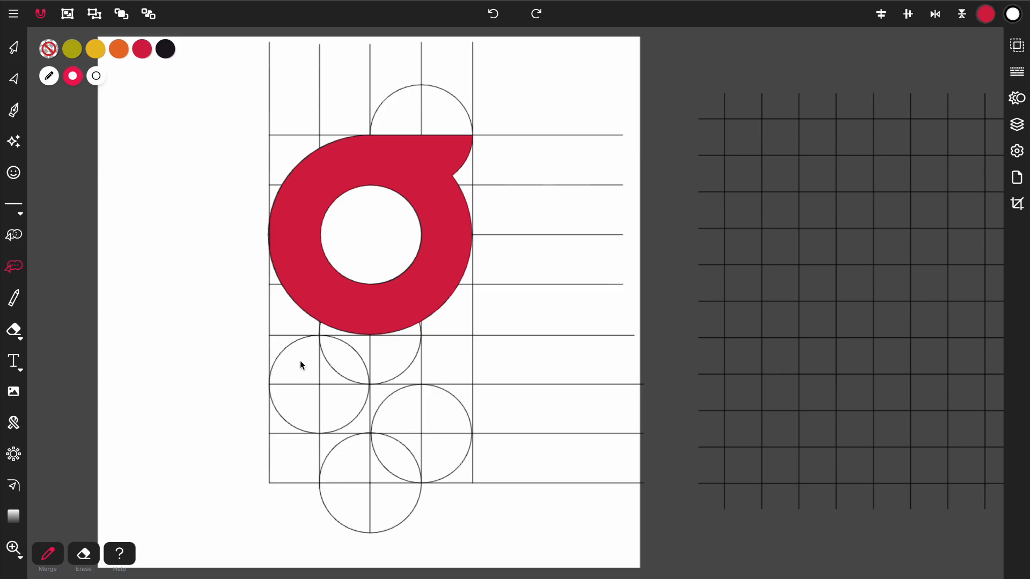
pyautogui.click(295, 368)
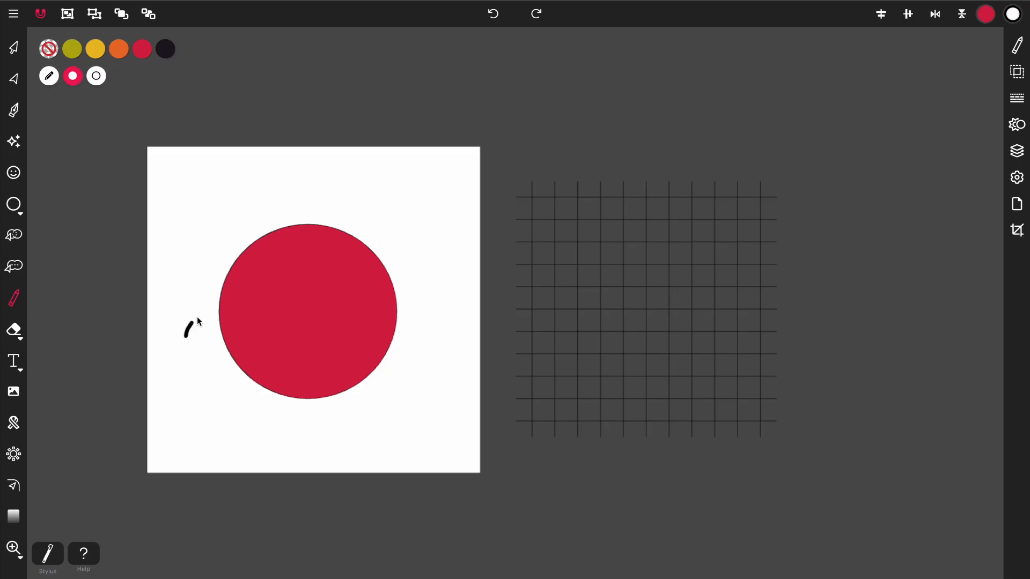
# Step: Draw a long wavy pencil stroke across the red circle
pyautogui.moveTo(188, 332); pyautogui.dragTo(450, 266)
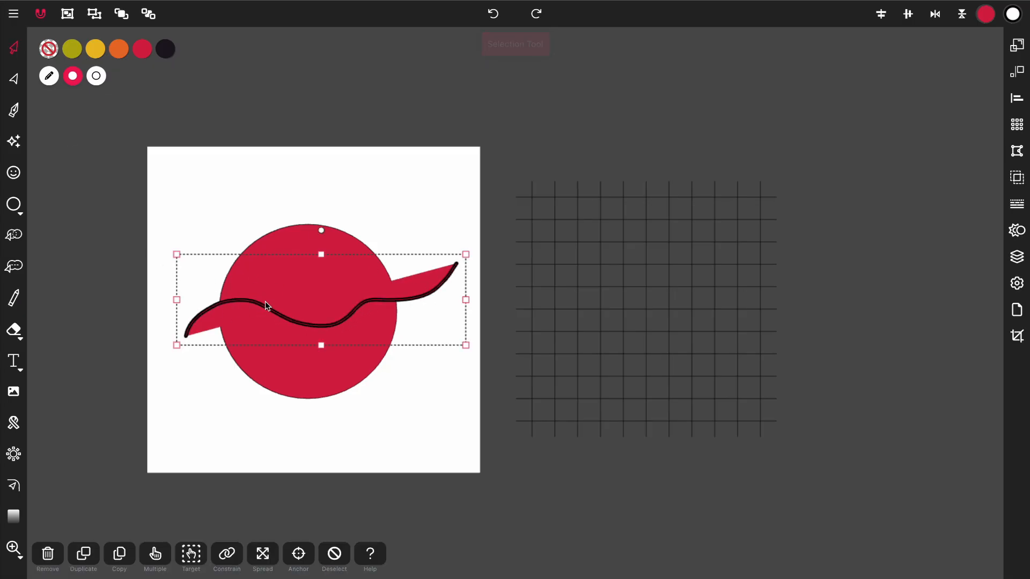
pyautogui.moveTo(76, 286)
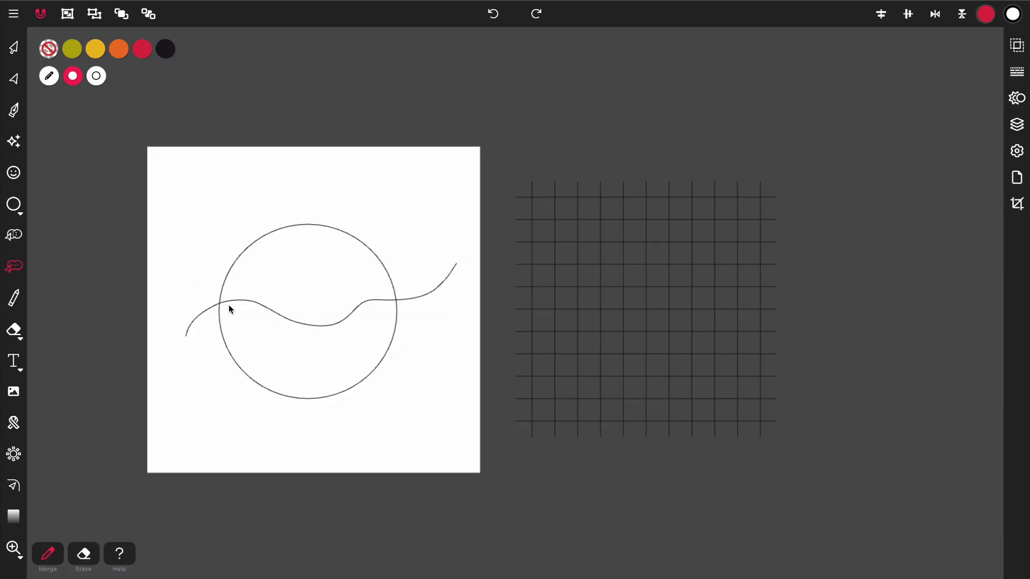
pyautogui.moveTo(360, 366)
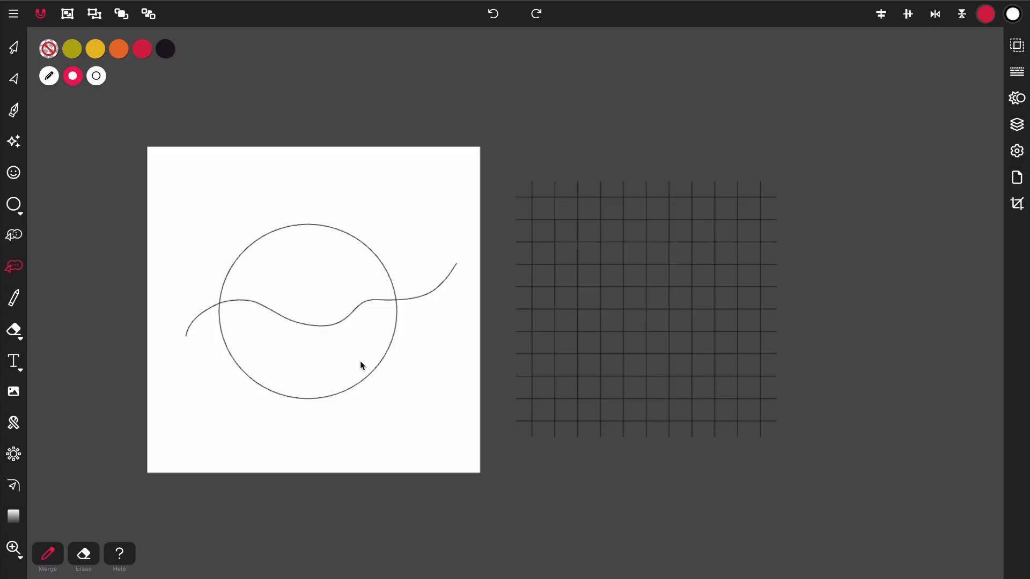
pyautogui.moveTo(374, 308)
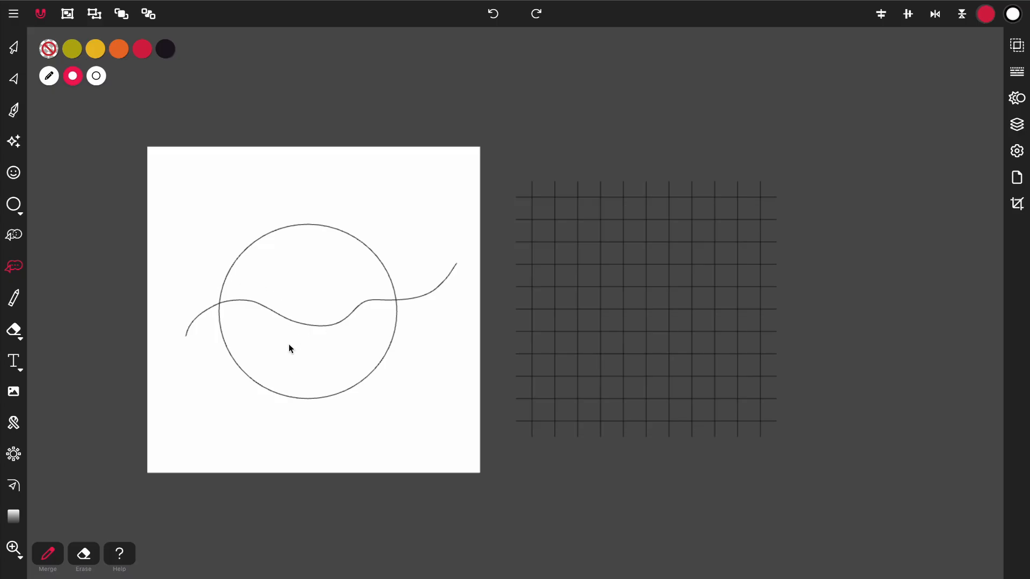
pyautogui.moveTo(265, 329)
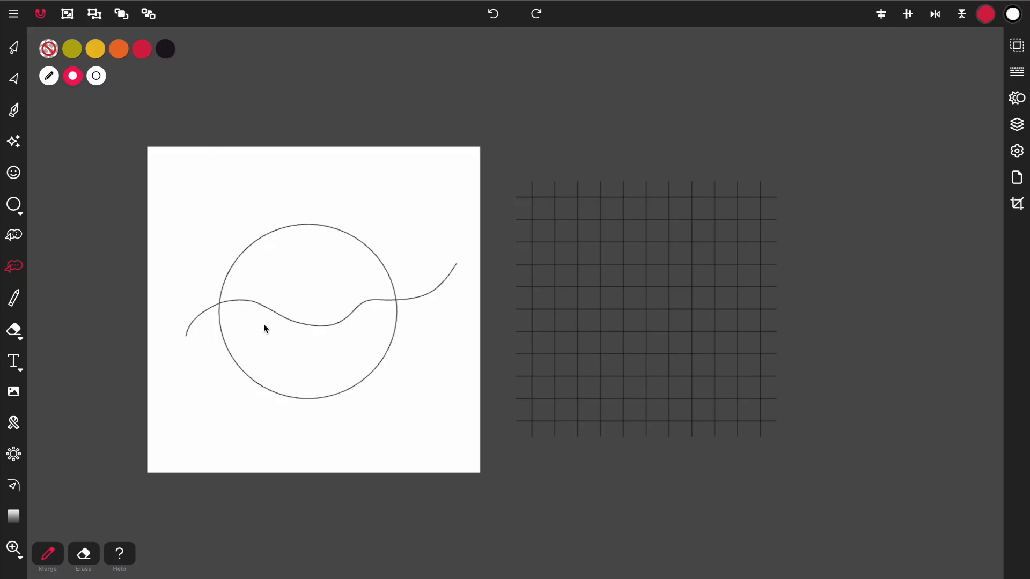
# Step: Fill the region below the wave red and switch the fill to yellow
pyautogui.click(264, 330)
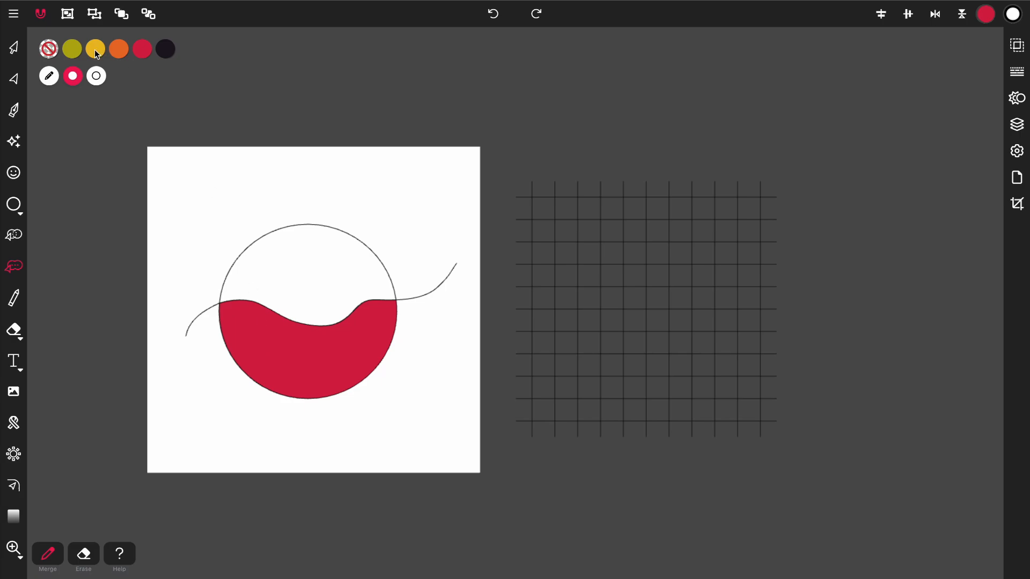
pyautogui.click(95, 49)
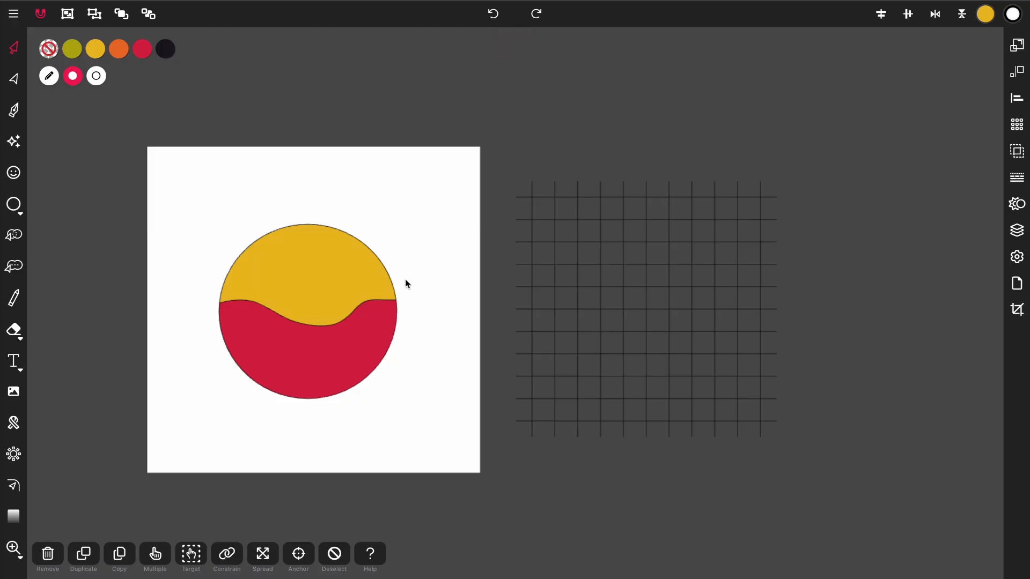
pyautogui.moveTo(313, 273)
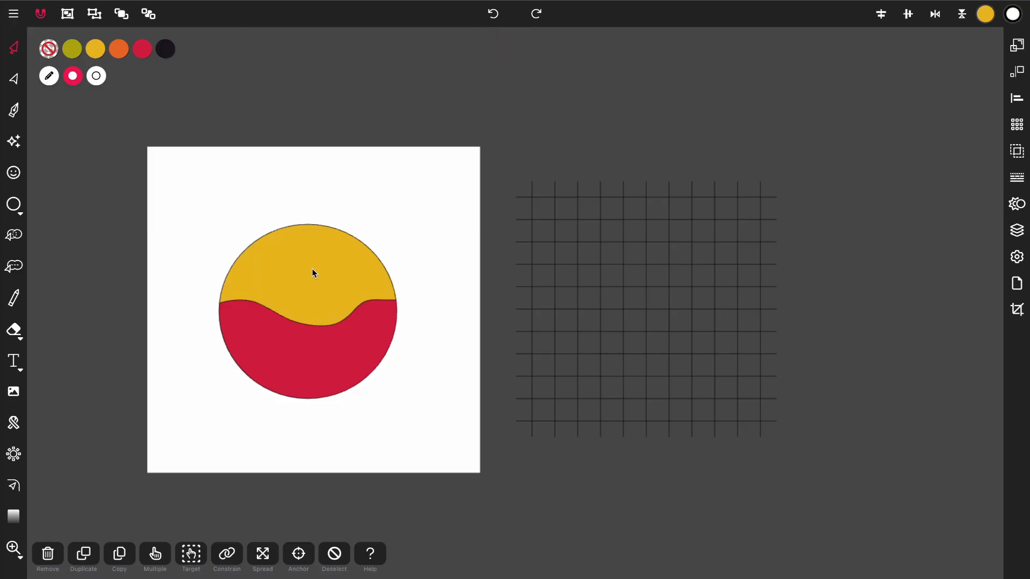